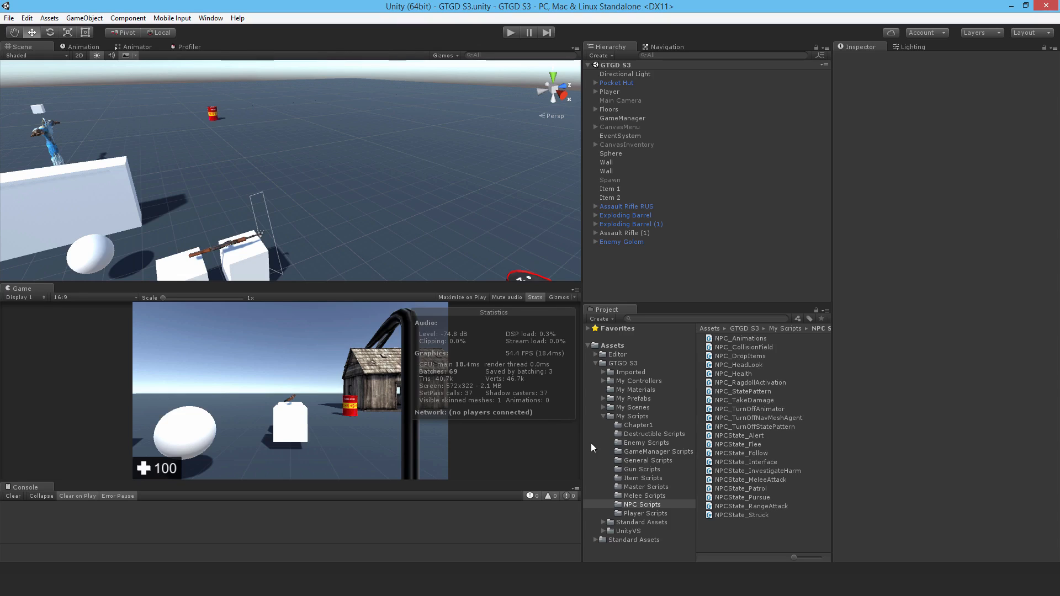
pyautogui.moveTo(762, 490)
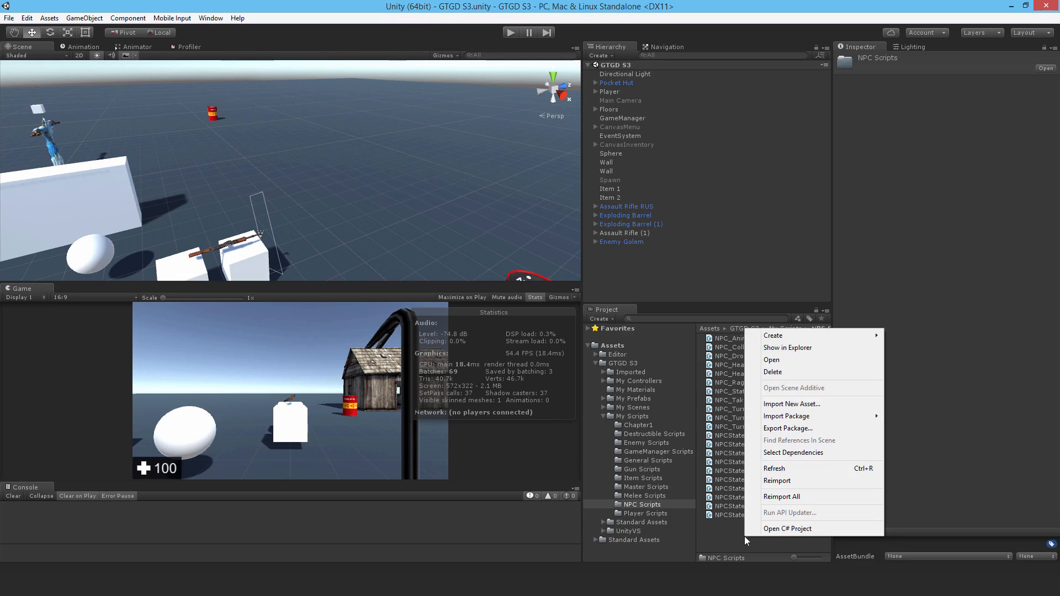
# Create the NPC_HoldRangeWeapon C# script in NPC Scripts and select it to view its template
pyautogui.click(773, 335)
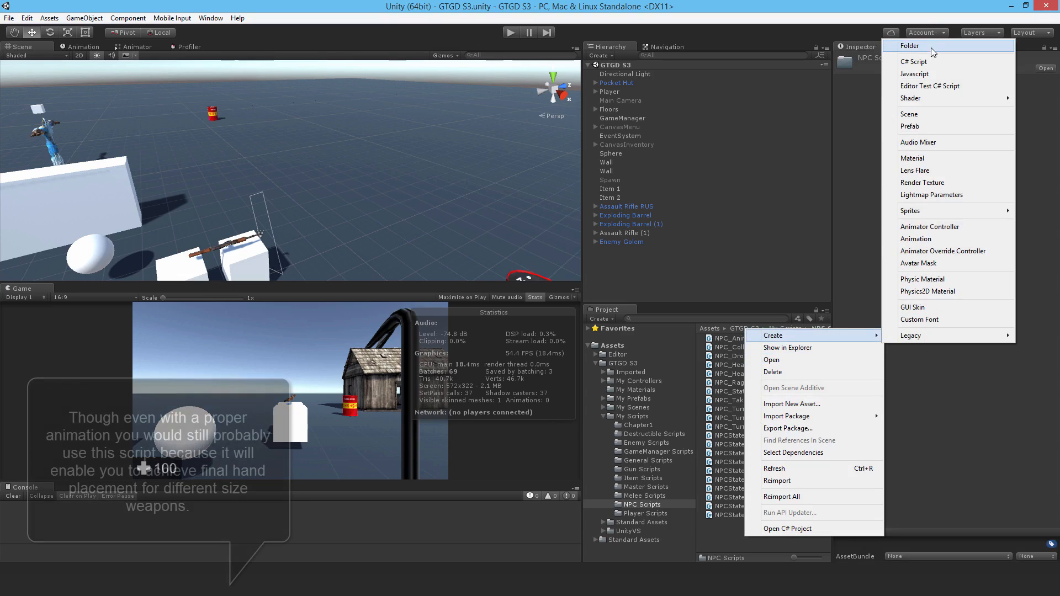
pyautogui.click(912, 61)
pyautogui.write('NPC_HoldRangeWeapon')
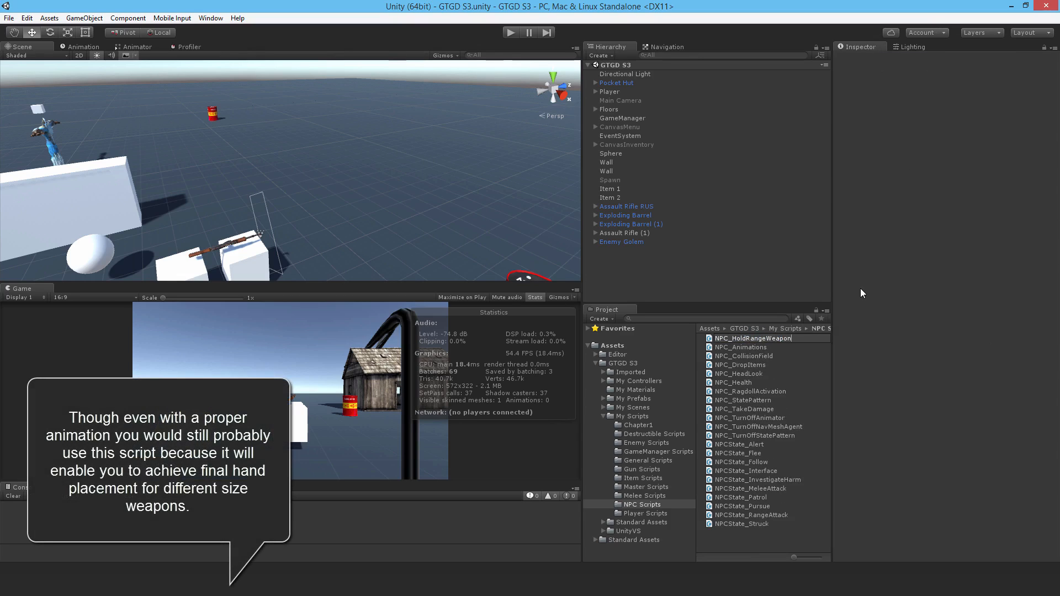
pyautogui.moveTo(815, 357)
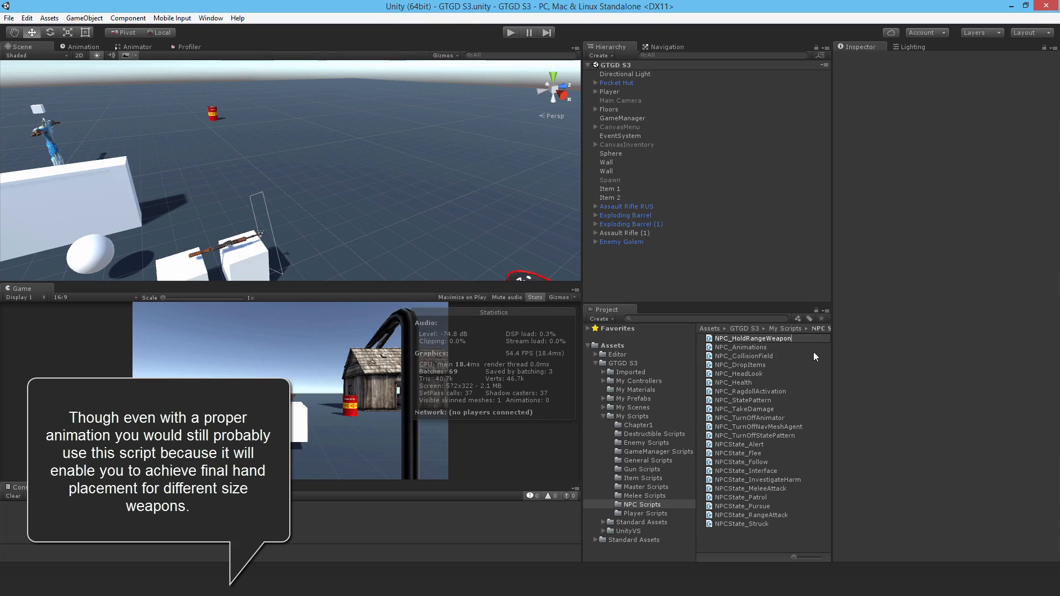
pyautogui.click(750, 381)
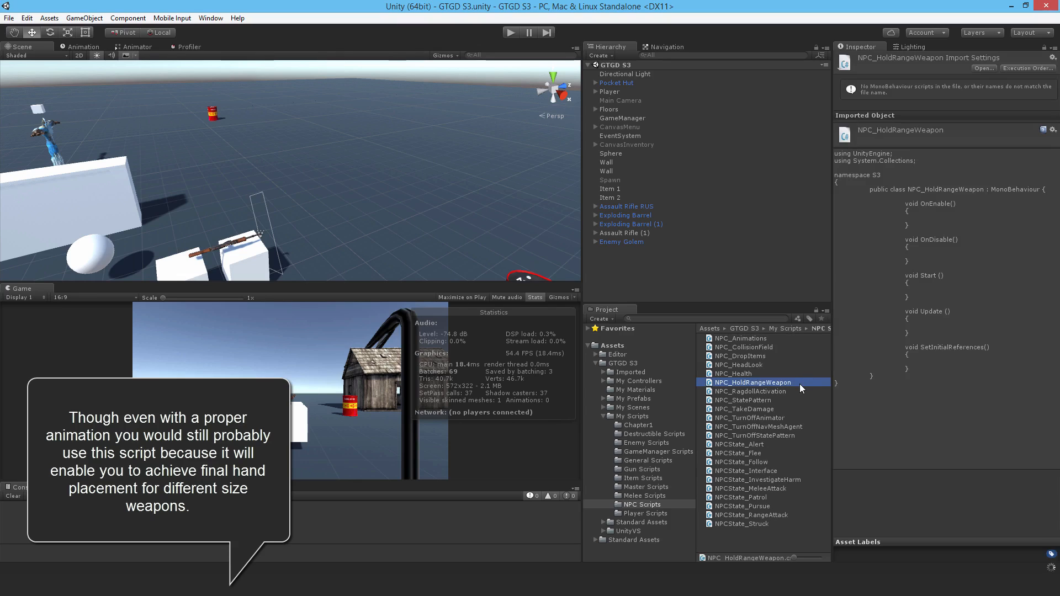
pyautogui.moveTo(778, 385)
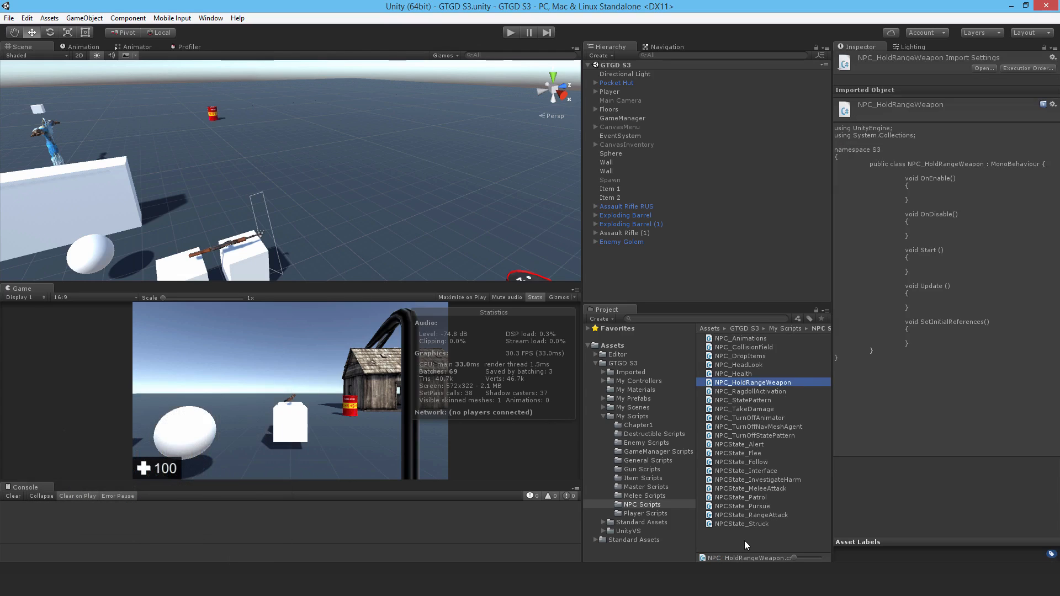
pyautogui.moveTo(795, 374)
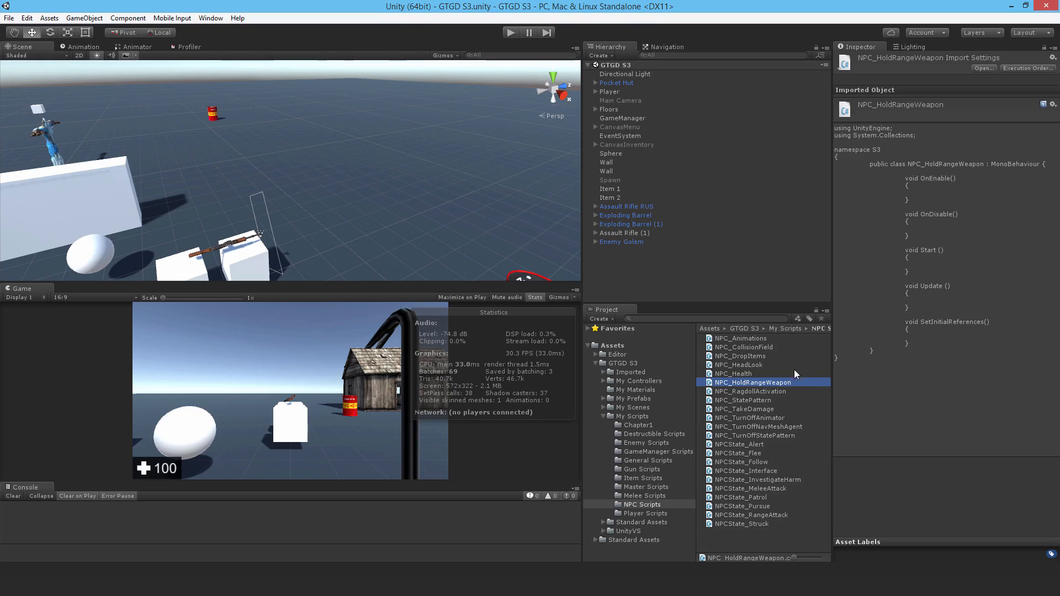
pyautogui.moveTo(794, 386)
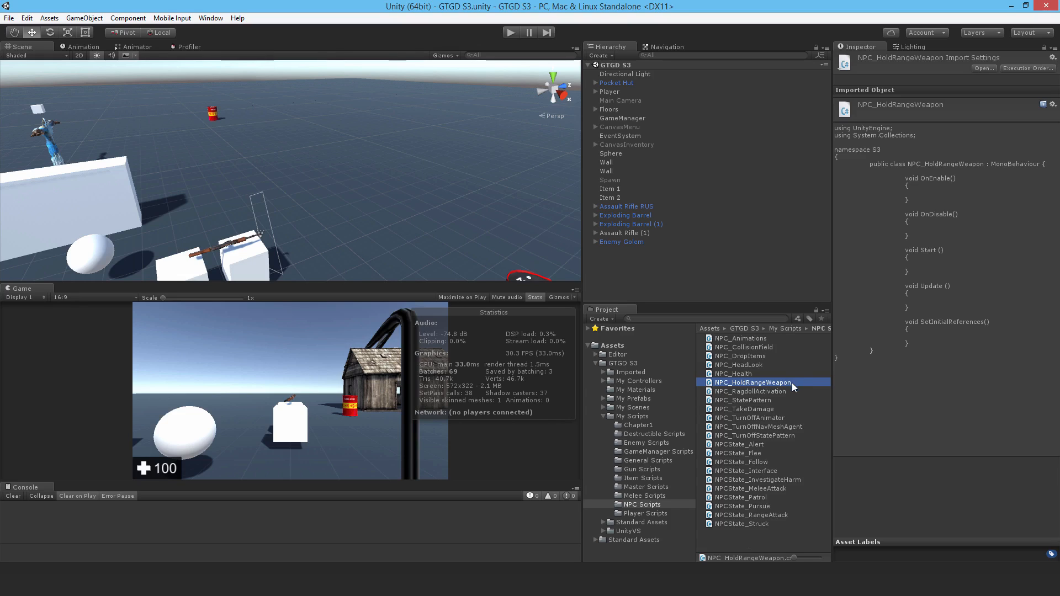
# Declare state pattern, animator and hand target fields, and fetch them in SetInitialReferences
pyautogui.doubleClick(751, 381)
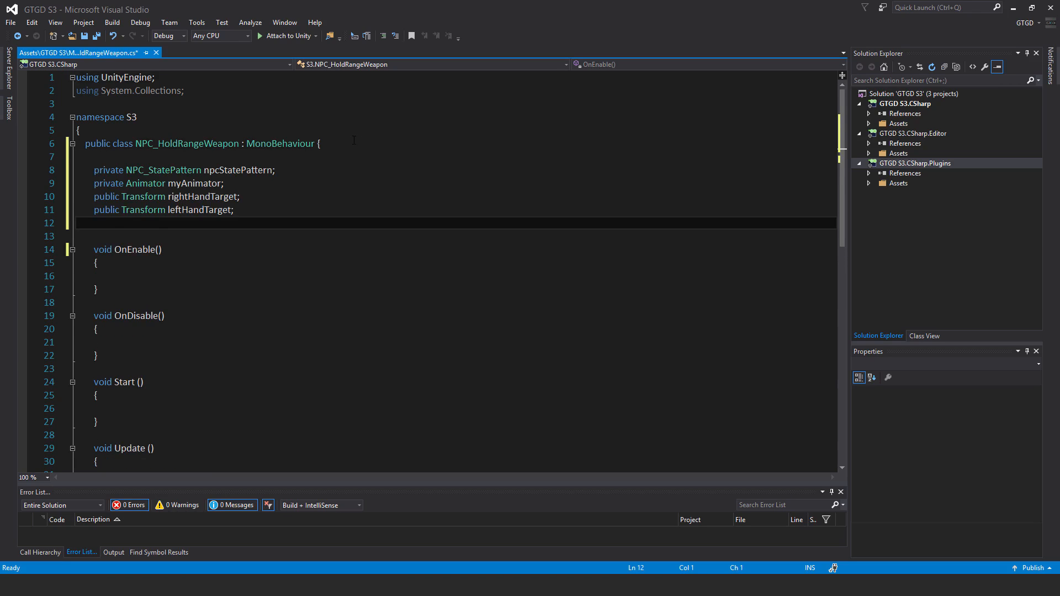
pyautogui.press('Delete')
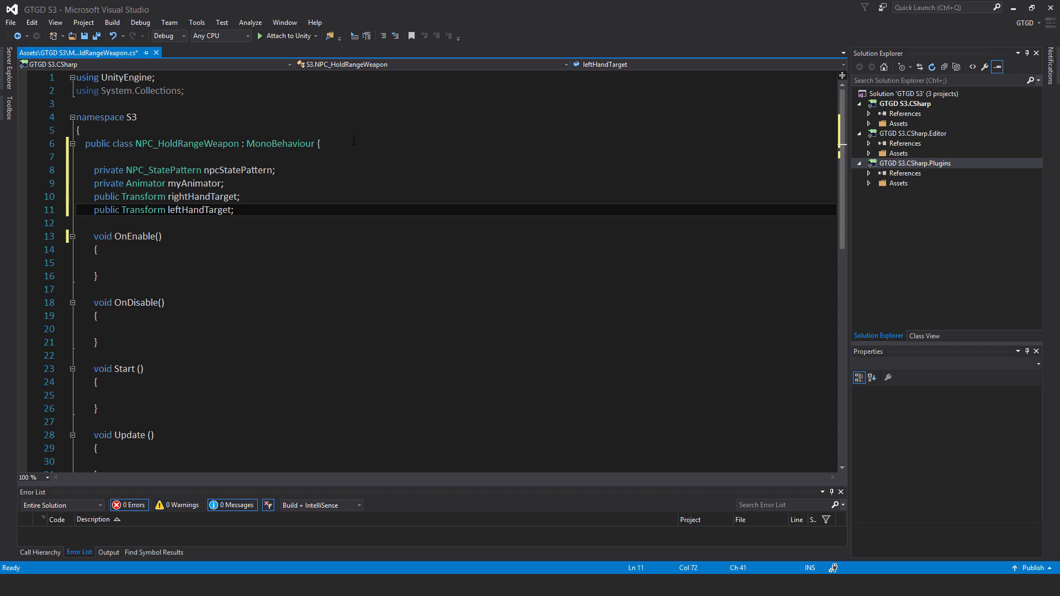
pyautogui.click(233, 210)
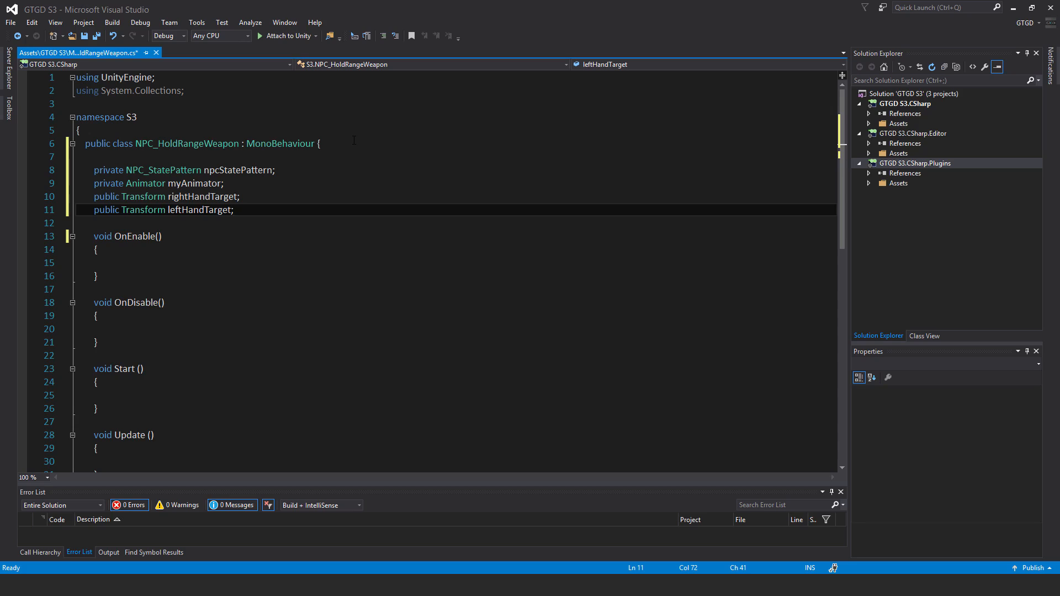
pyautogui.click(233, 210)
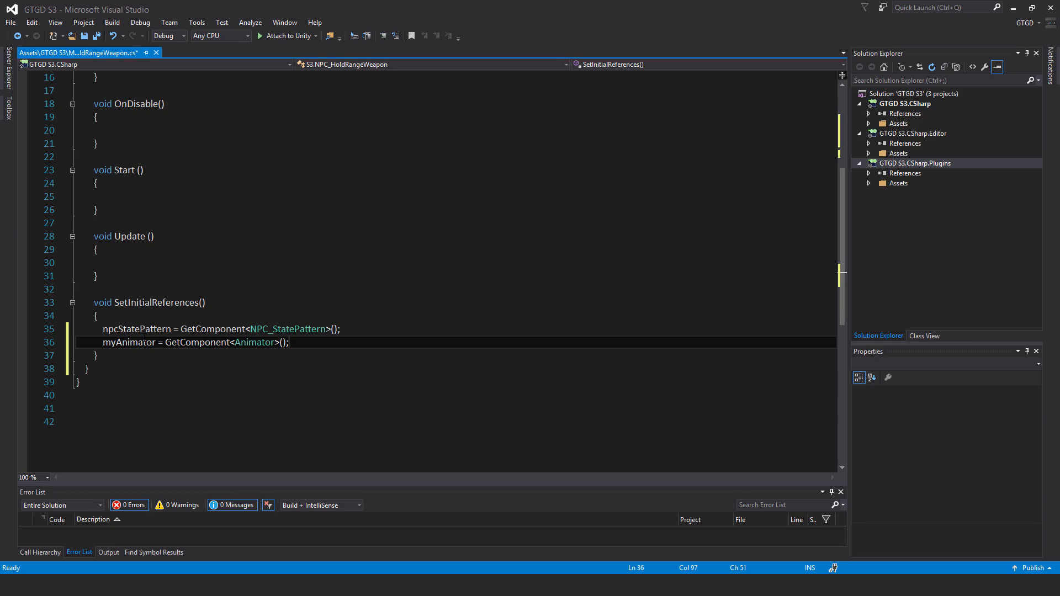
# Remove the OnEnable, OnDisable and Update stubs and call SetInitialReferences() in Start
pyautogui.scroll(3)
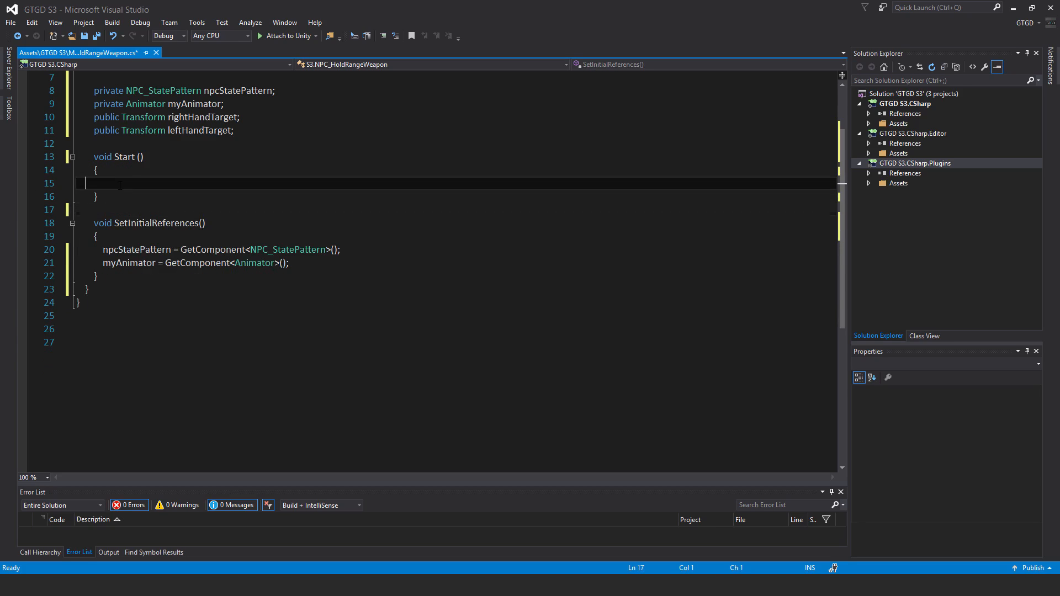
pyautogui.write('SetInitialReferences();')
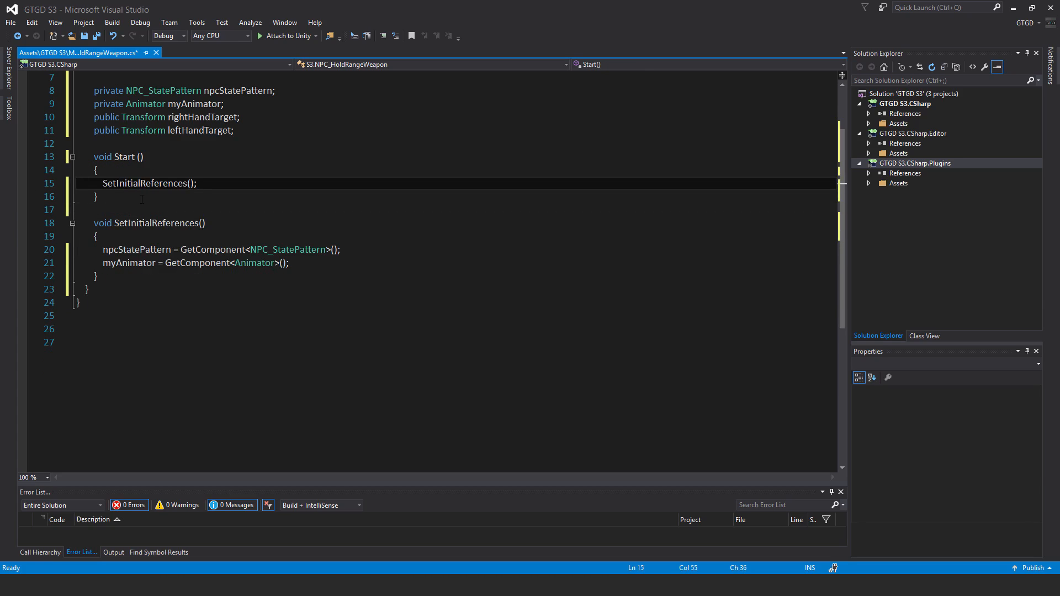
pyautogui.click(96, 276)
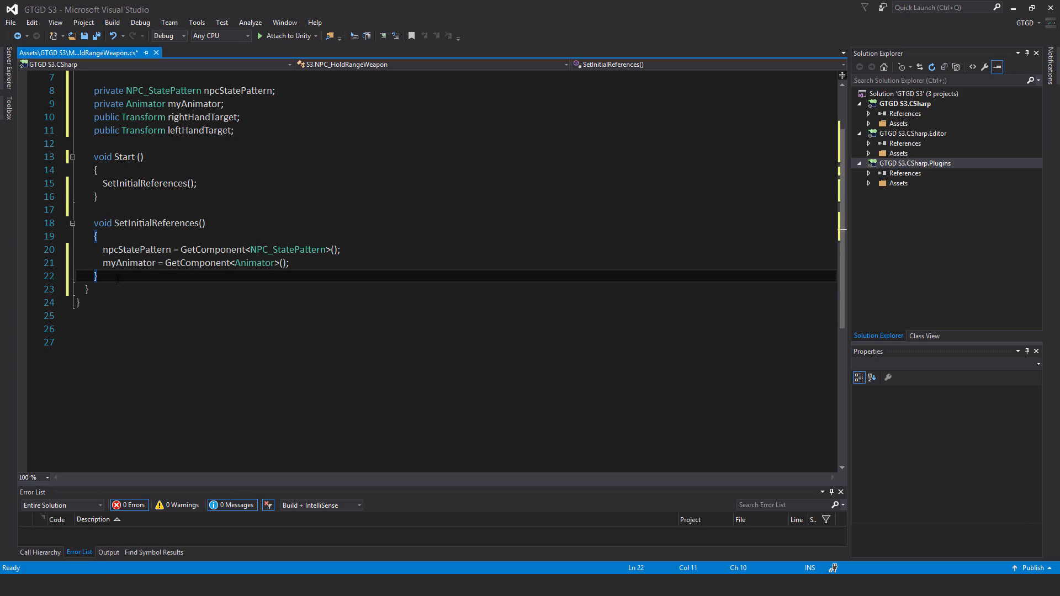
pyautogui.scroll(-3)
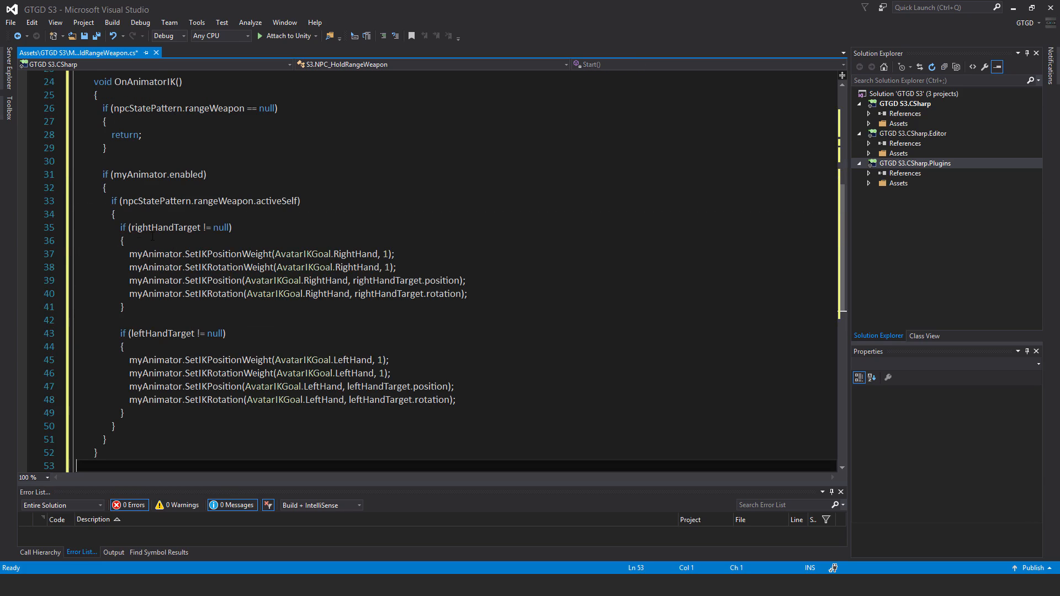
# Write OnAnimatorIK setting both hands' IK position and rotation weights and targets
pyautogui.scroll(3)
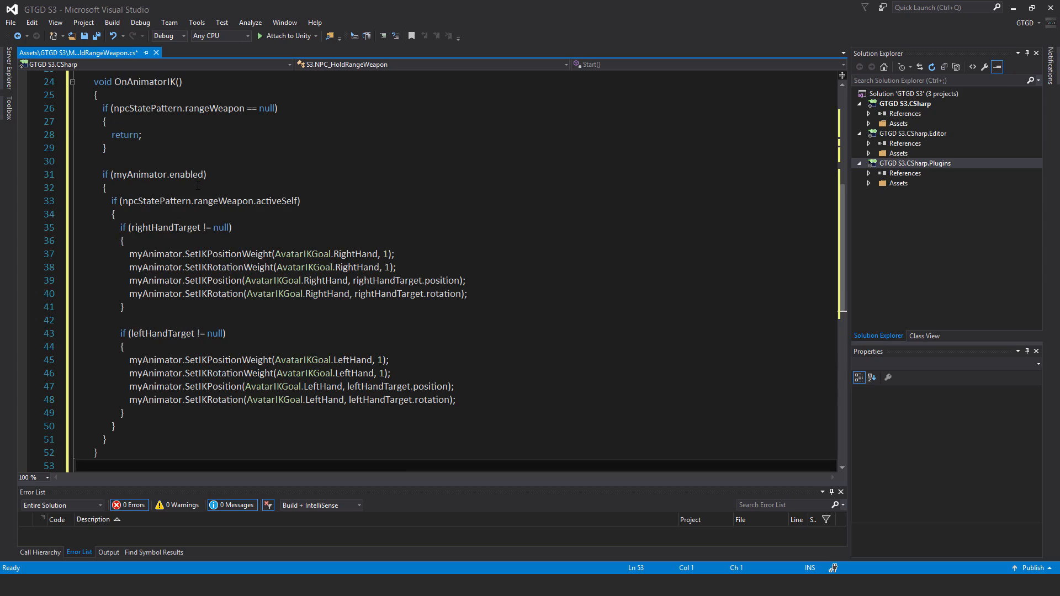
pyautogui.moveTo(161, 201)
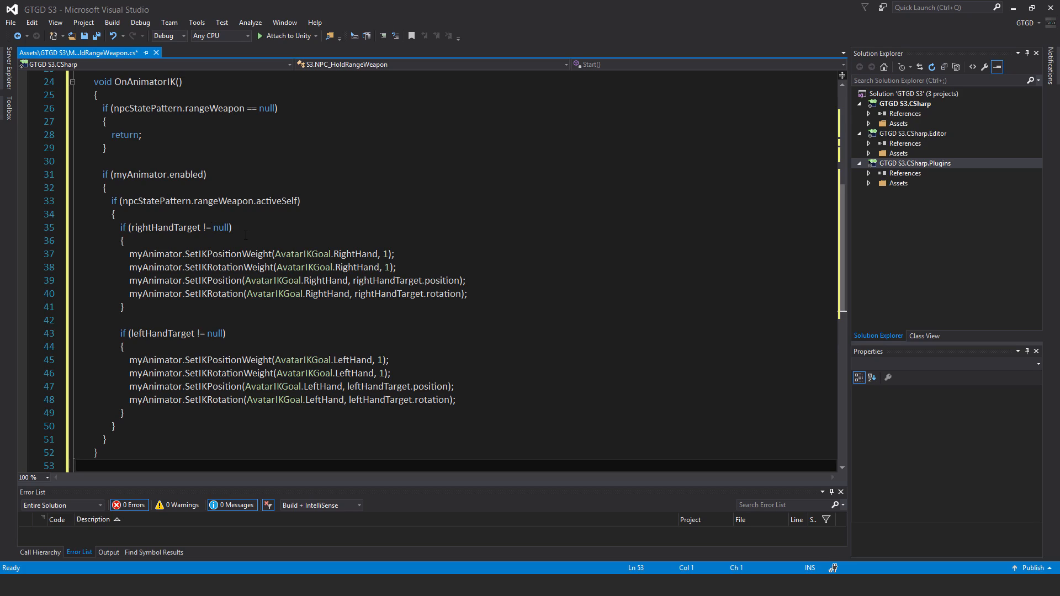
pyautogui.moveTo(311, 268)
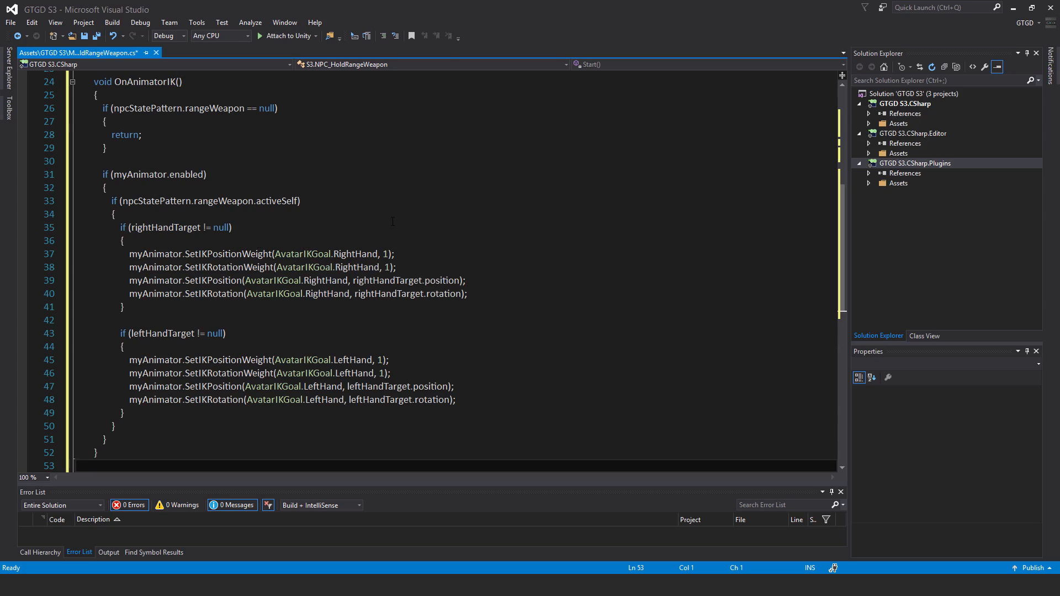
pyautogui.moveTo(473, 234)
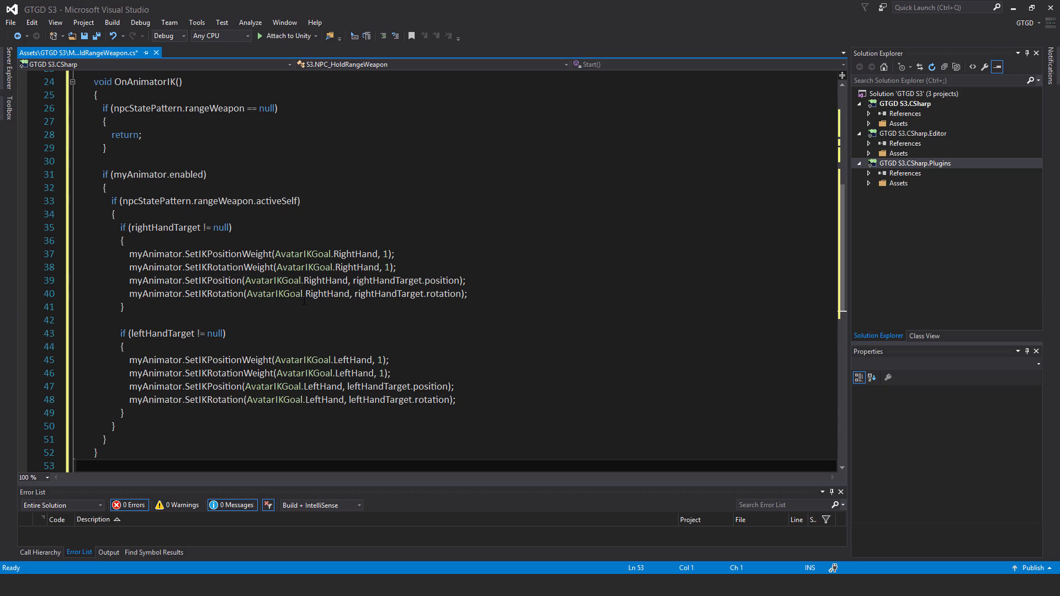
pyautogui.moveTo(434, 294)
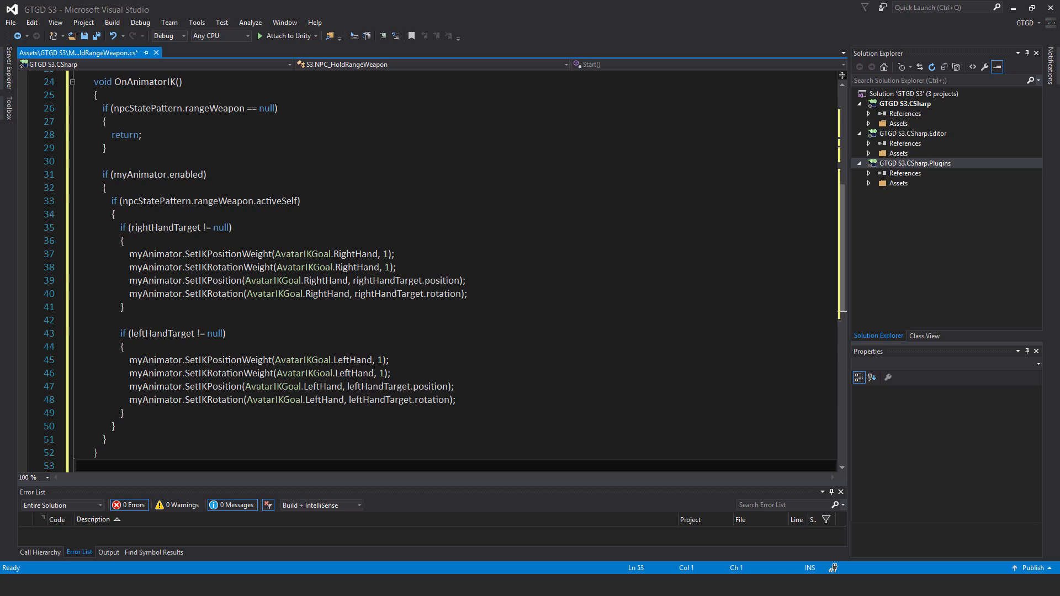
pyautogui.moveTo(402, 358)
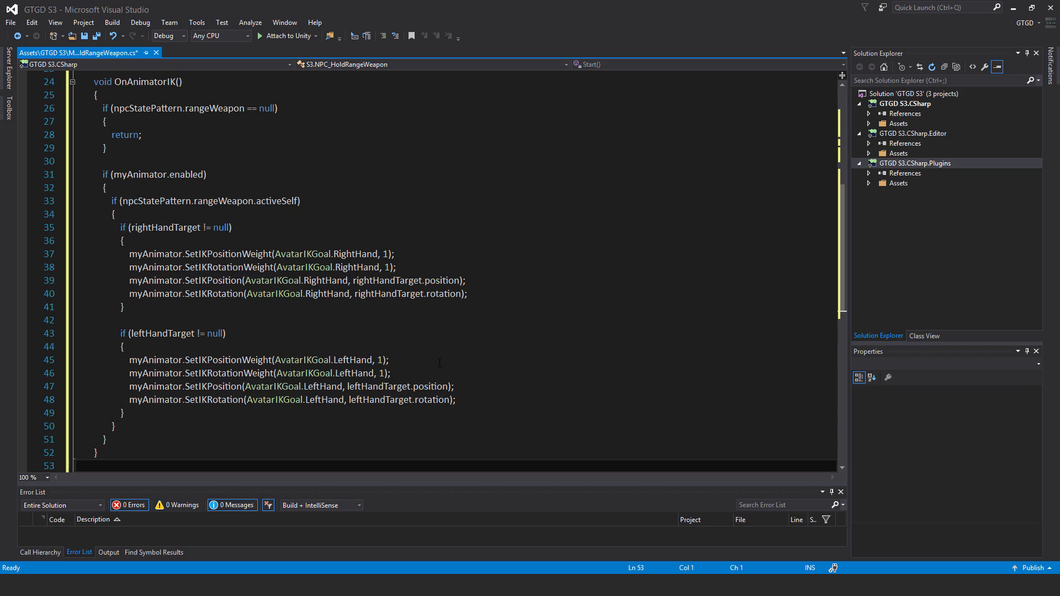
pyautogui.moveTo(365, 293)
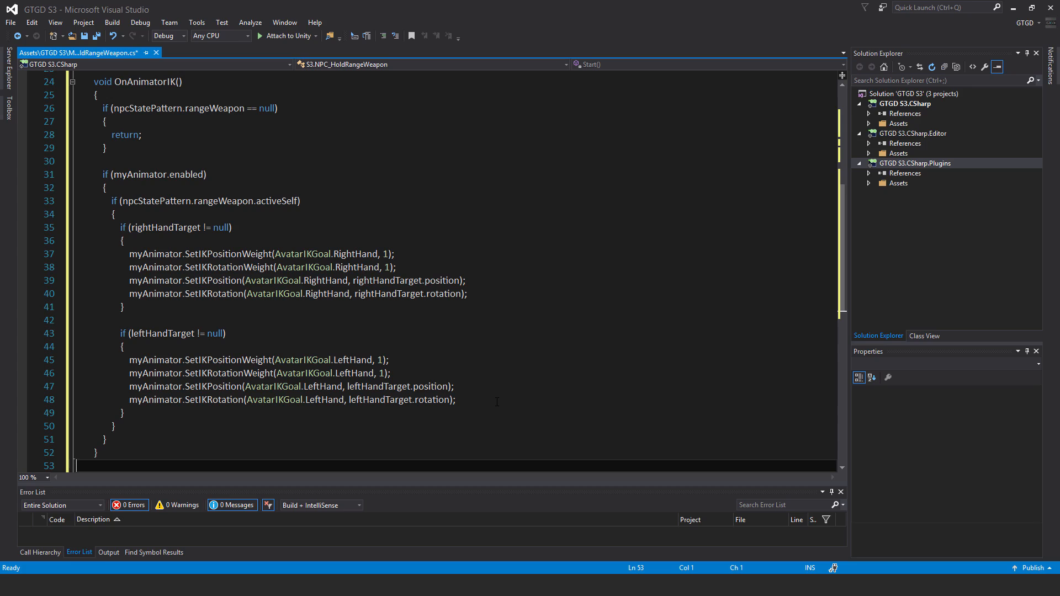
# Save NPC_HoldRangeWeapon.cs with Ctrl+S and scroll through the file to review it
pyautogui.scroll(3)
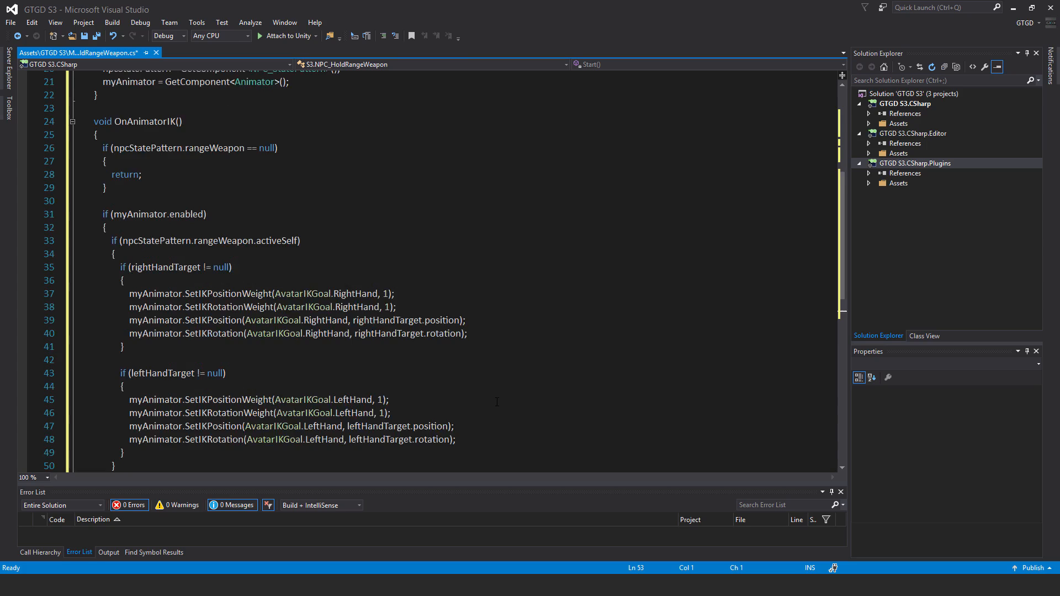
pyautogui.scroll(3)
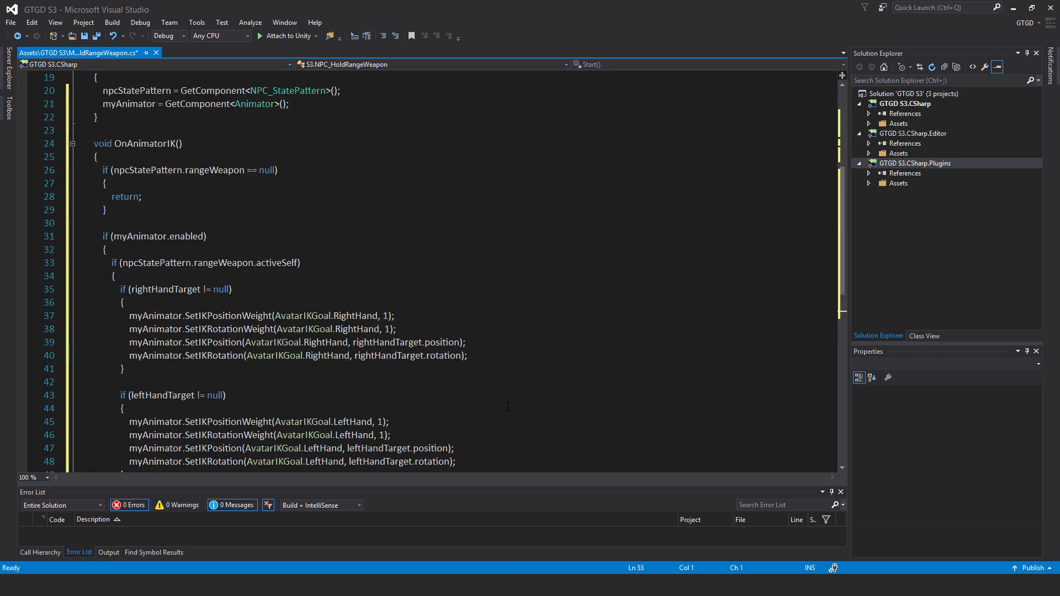
pyautogui.press('ctrl+s')
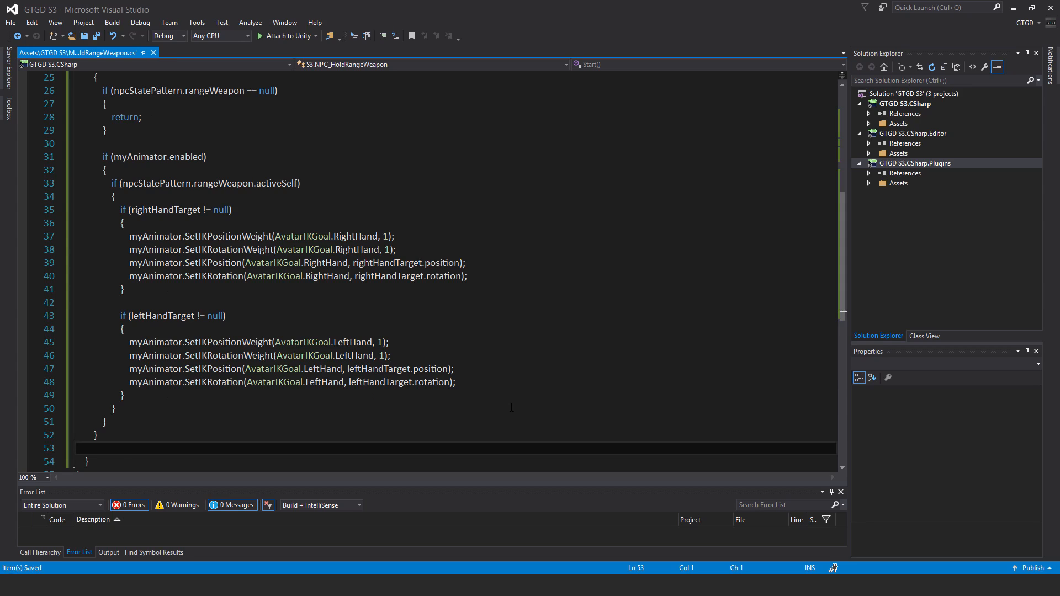
pyautogui.click(96, 435)
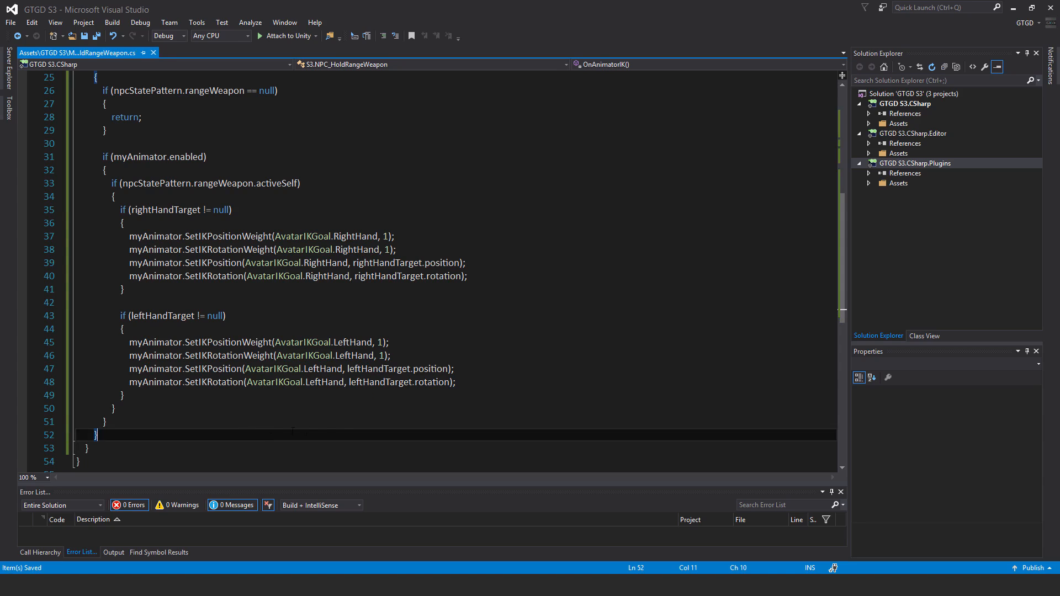
pyautogui.scroll(3)
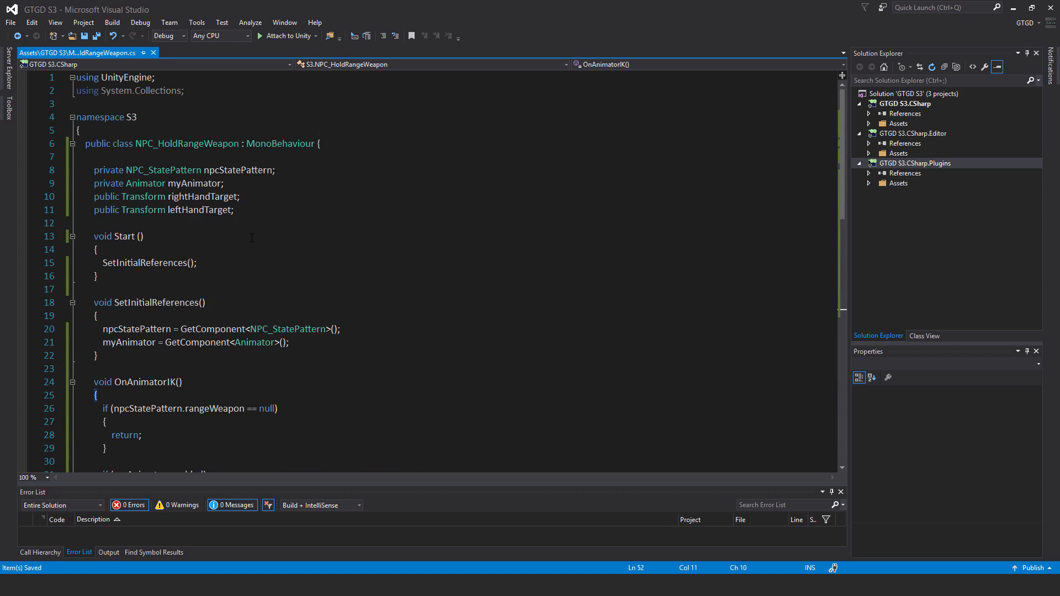
pyautogui.scroll(-3)
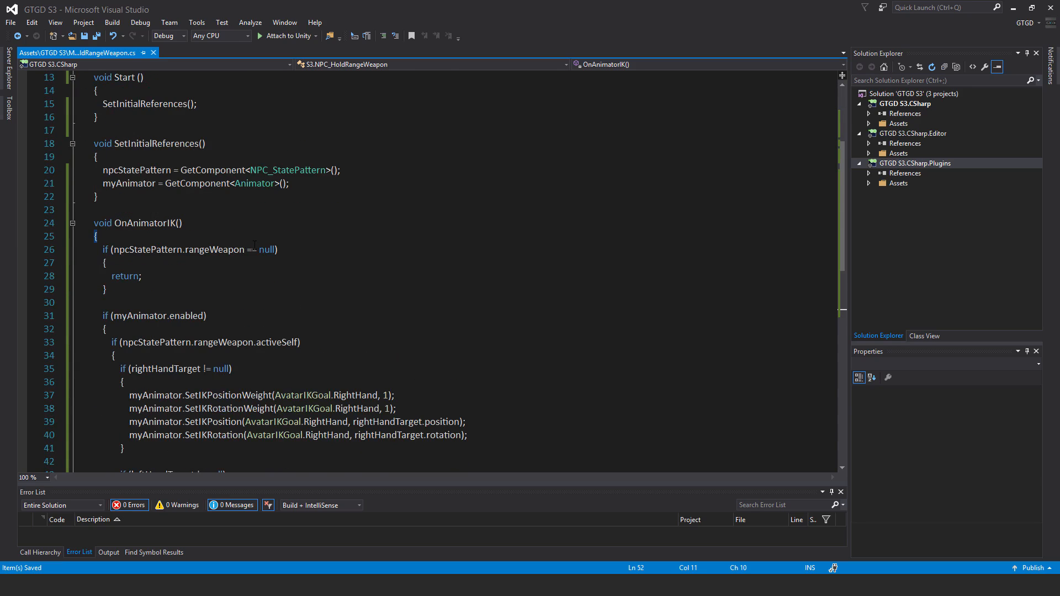
pyautogui.scroll(-3)
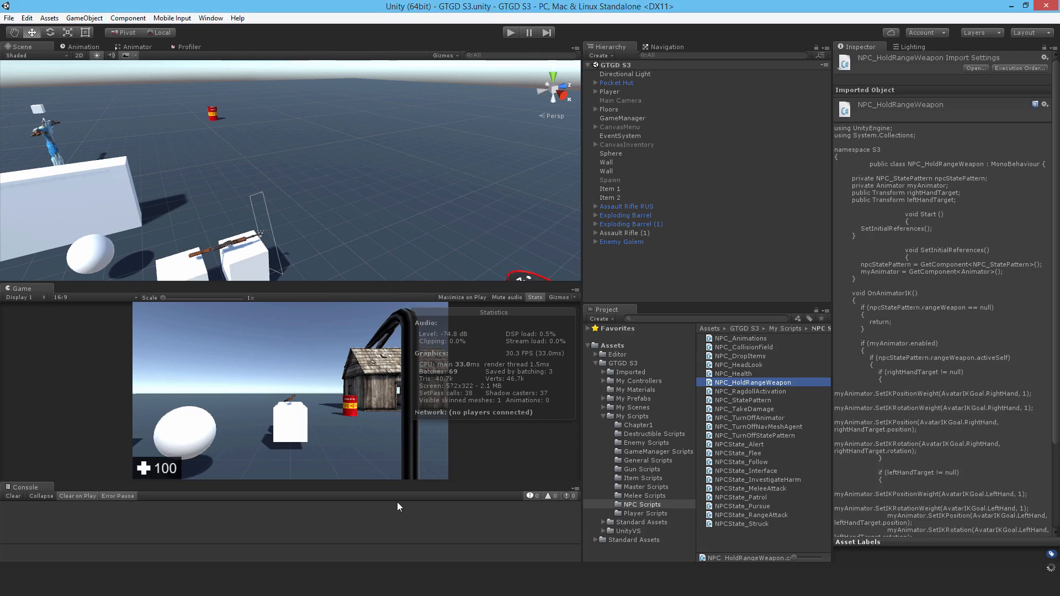
pyautogui.moveTo(638, 245)
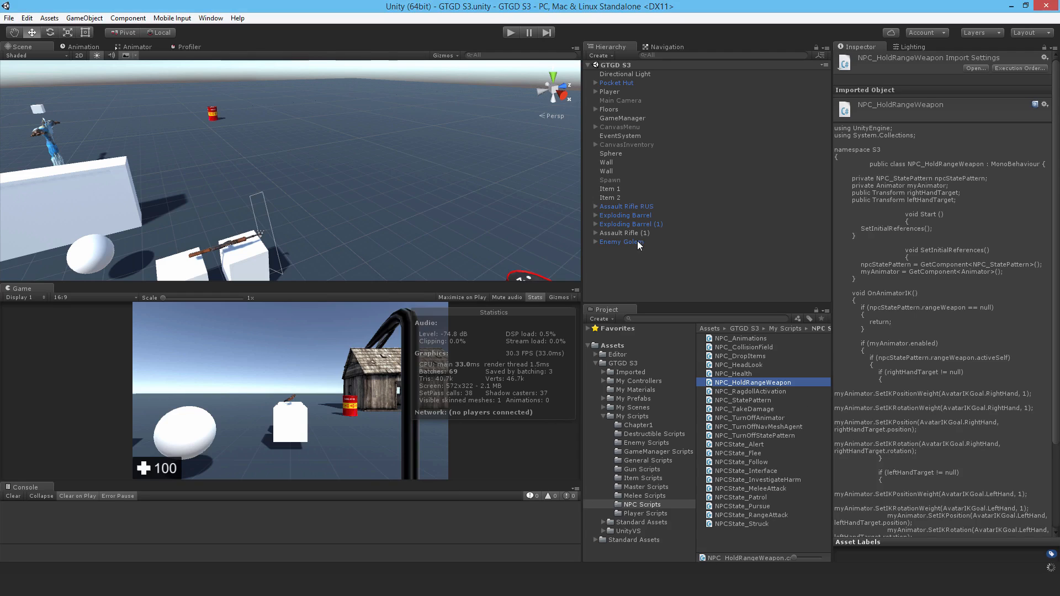
# Select the Enemy Golem and add the NPC_HoldRangeWeapon component in its Inspector
pyautogui.click(620, 241)
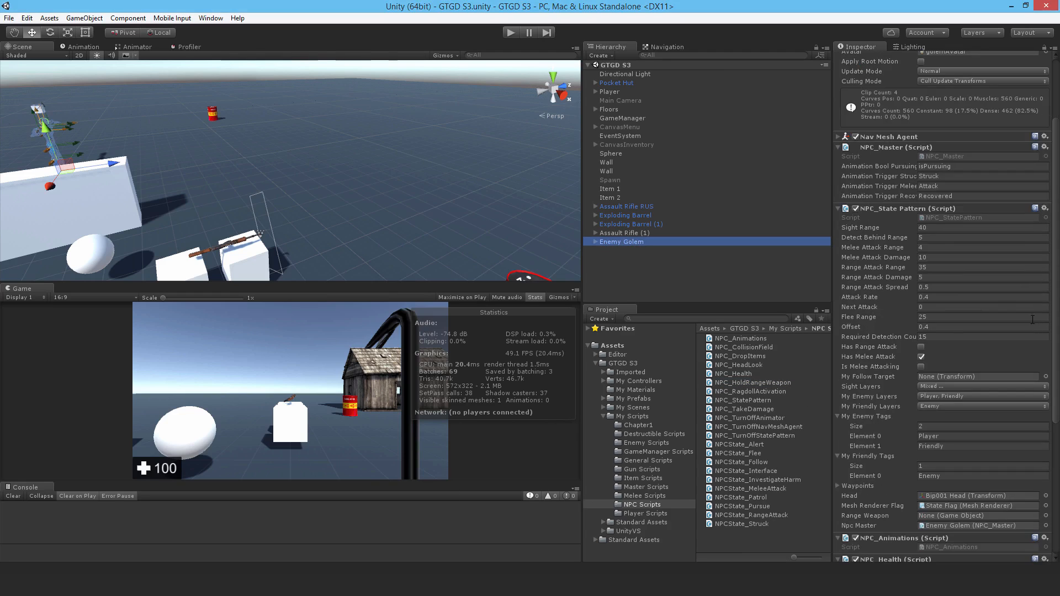
pyautogui.scroll(-3)
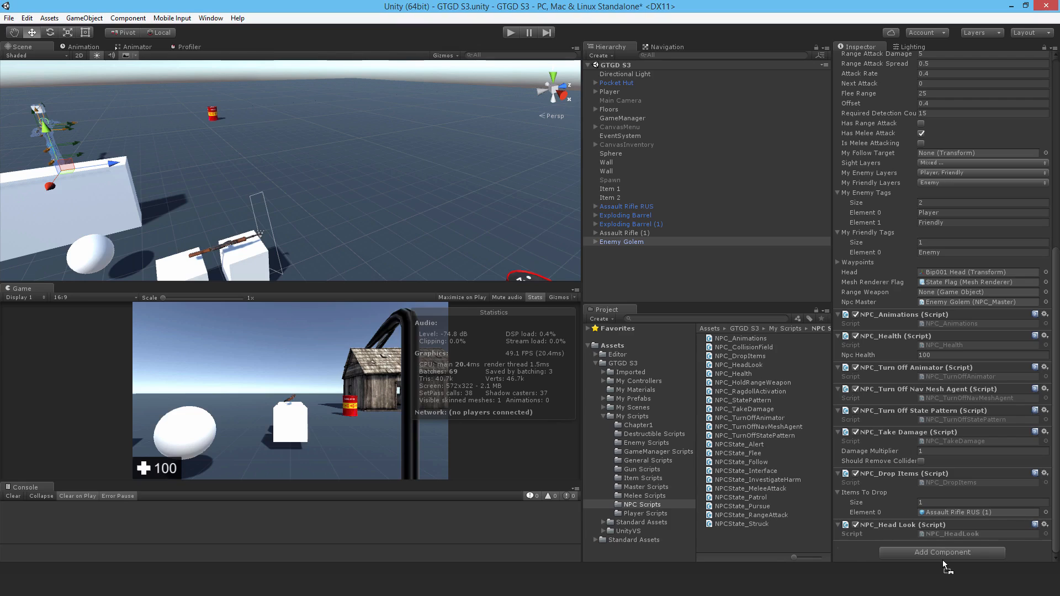
pyautogui.scroll(-3)
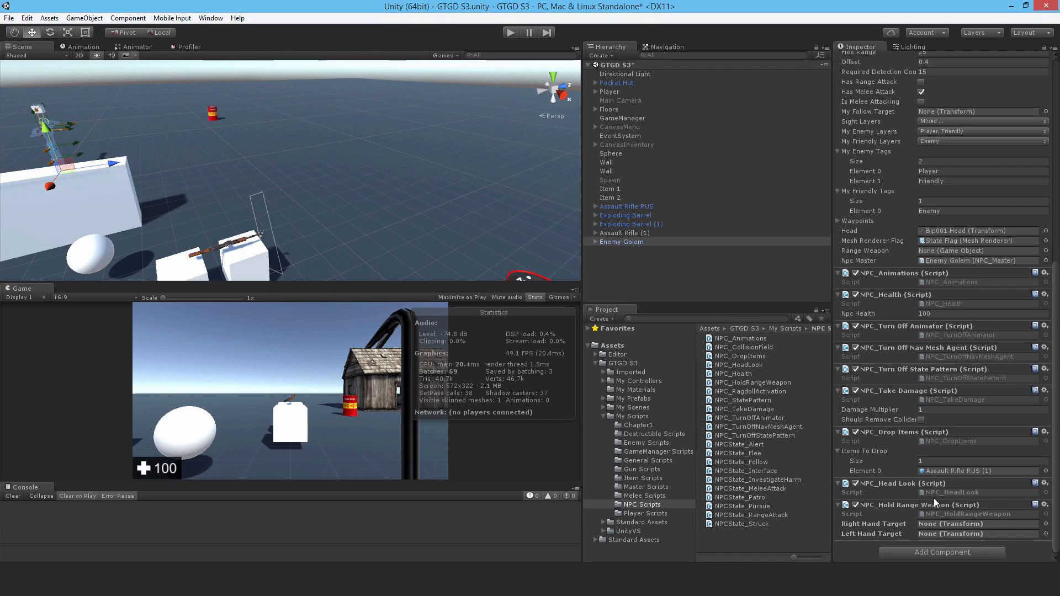
pyautogui.moveTo(657, 303)
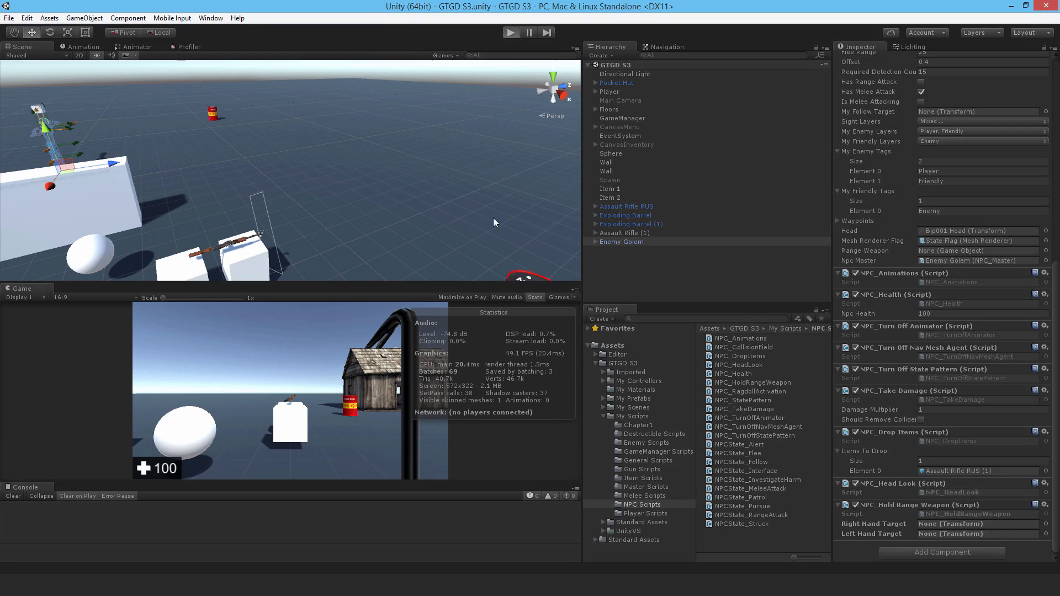
pyautogui.click(511, 33)
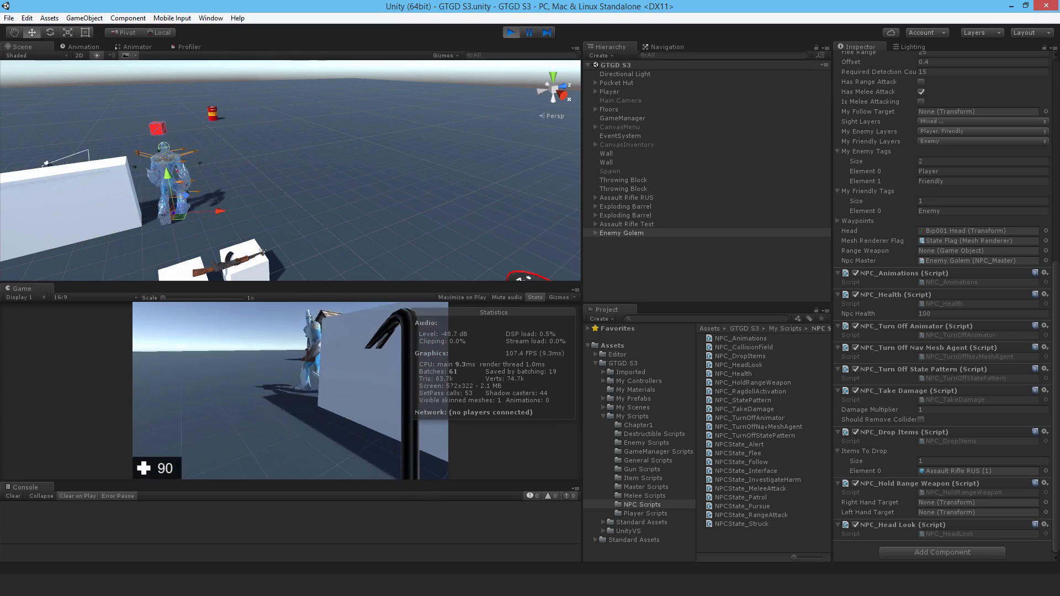
pyautogui.press('escape')
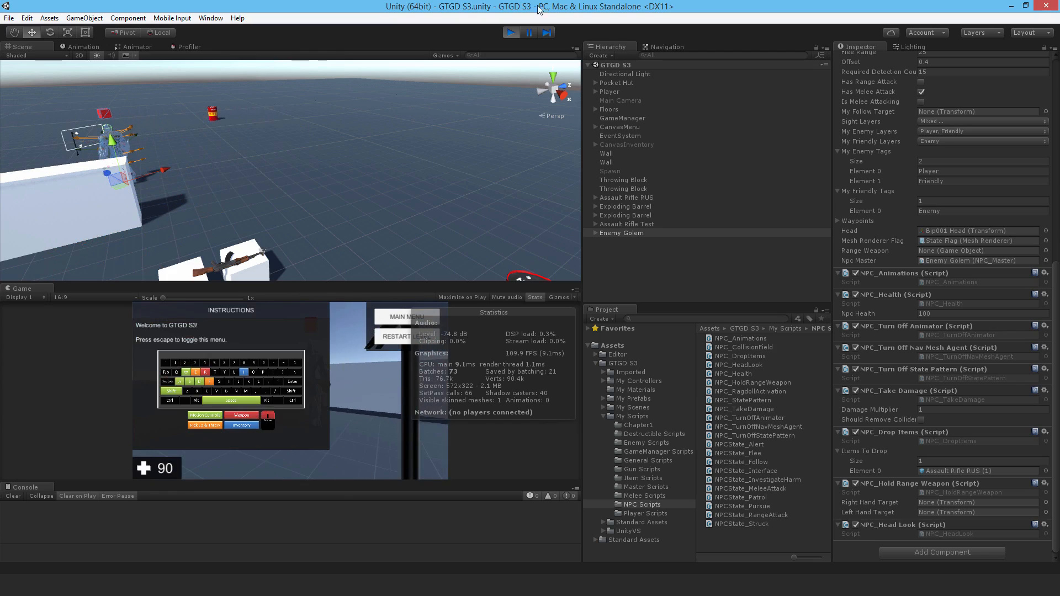
pyautogui.click(511, 32)
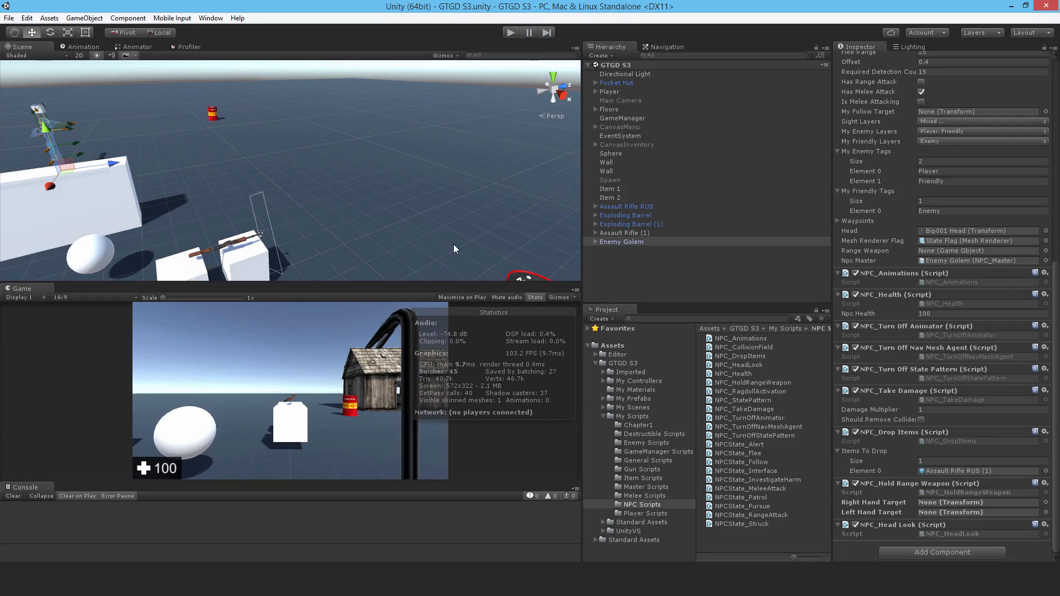